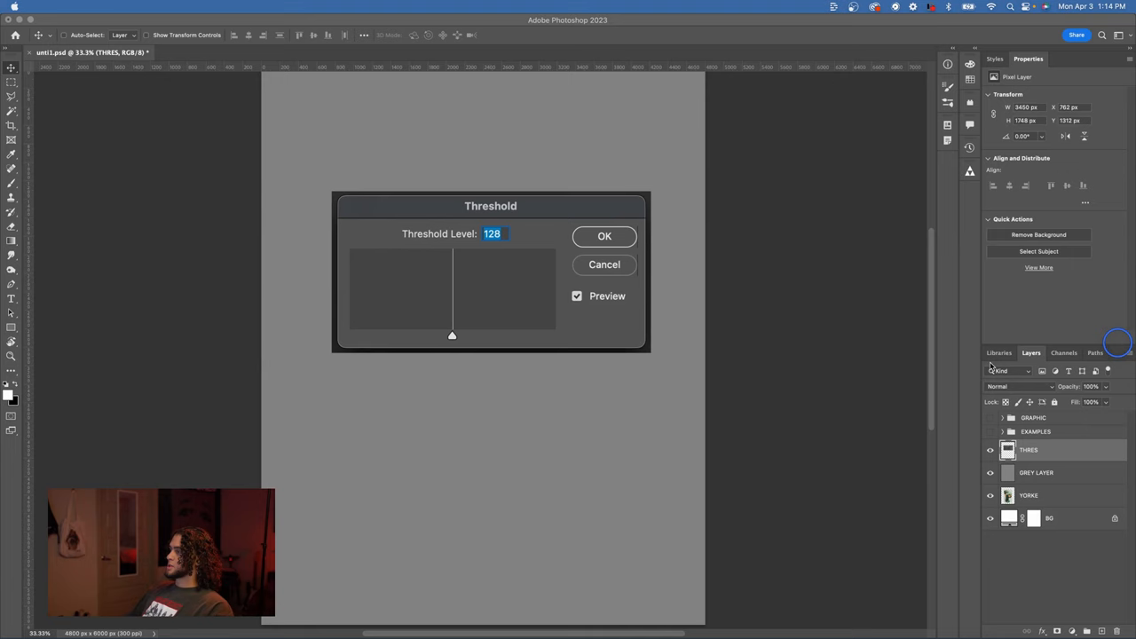
Add a Threshold adjustment layer named Threshold at level 128 above the THRES layer
left_click(136, 6)
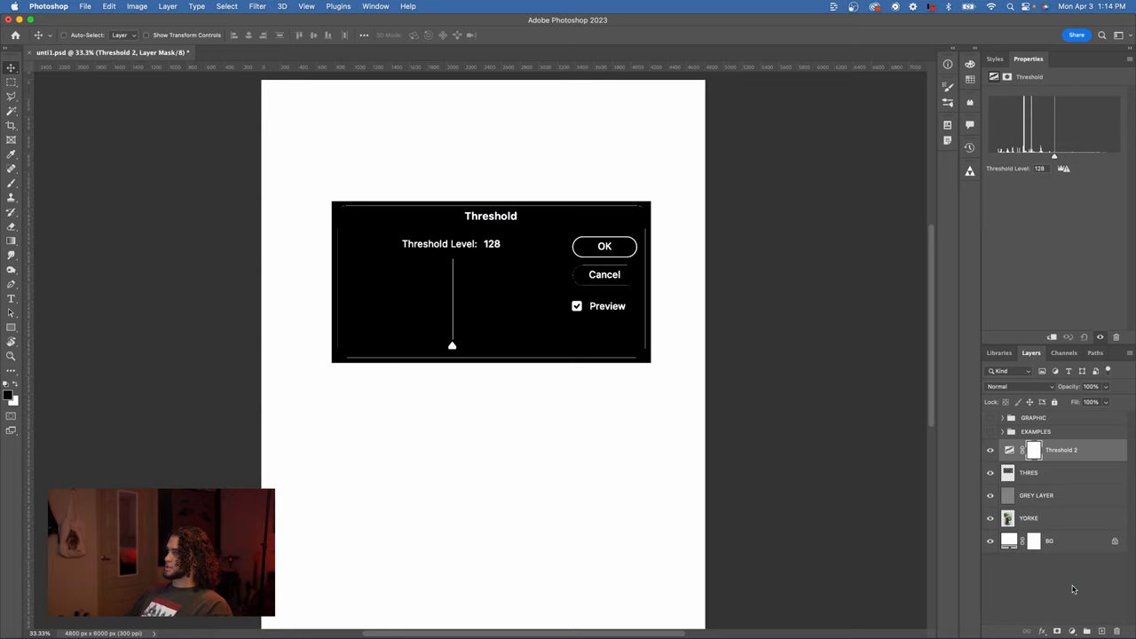
left_click(137, 7)
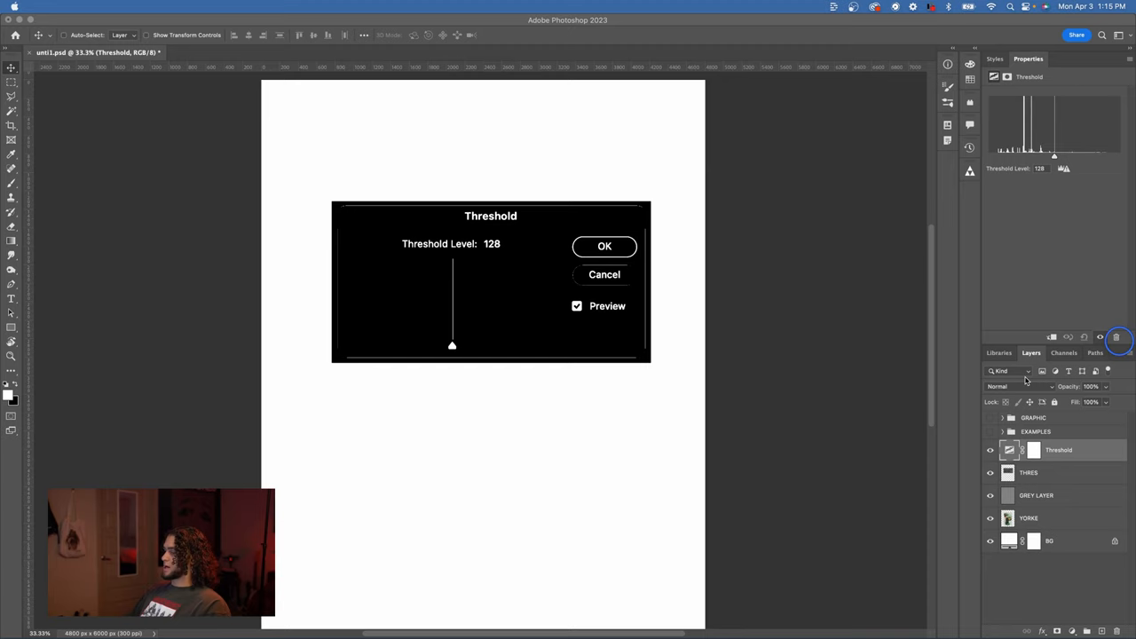
mouse_move(920, 282)
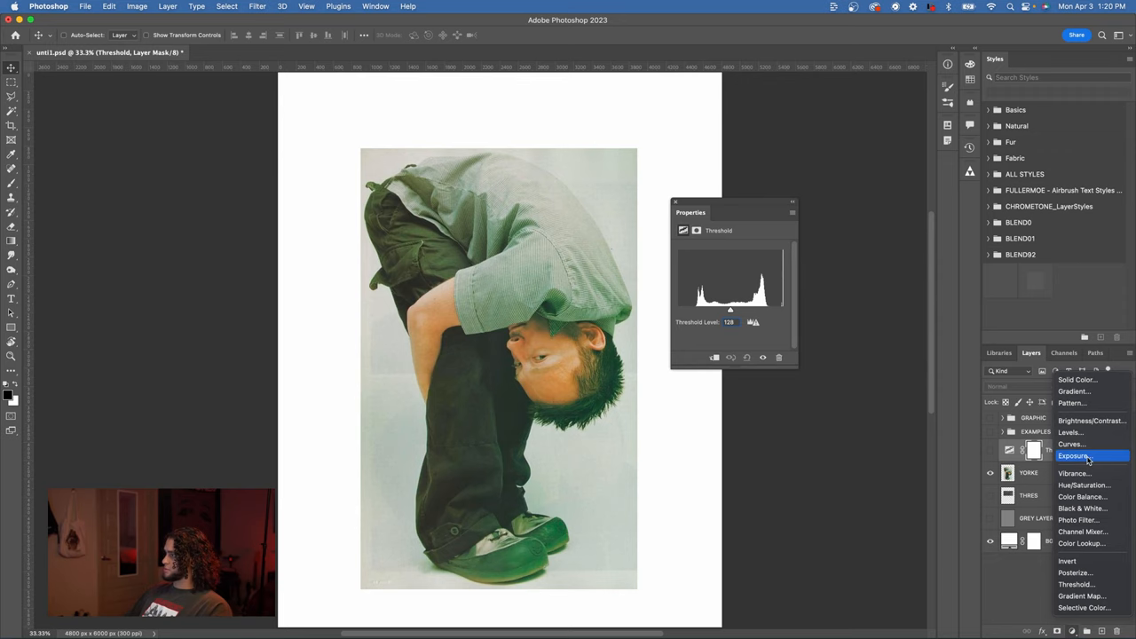
Apply Threshold to the Yorke photo, testing levels and settling near 164
left_click(1070, 432)
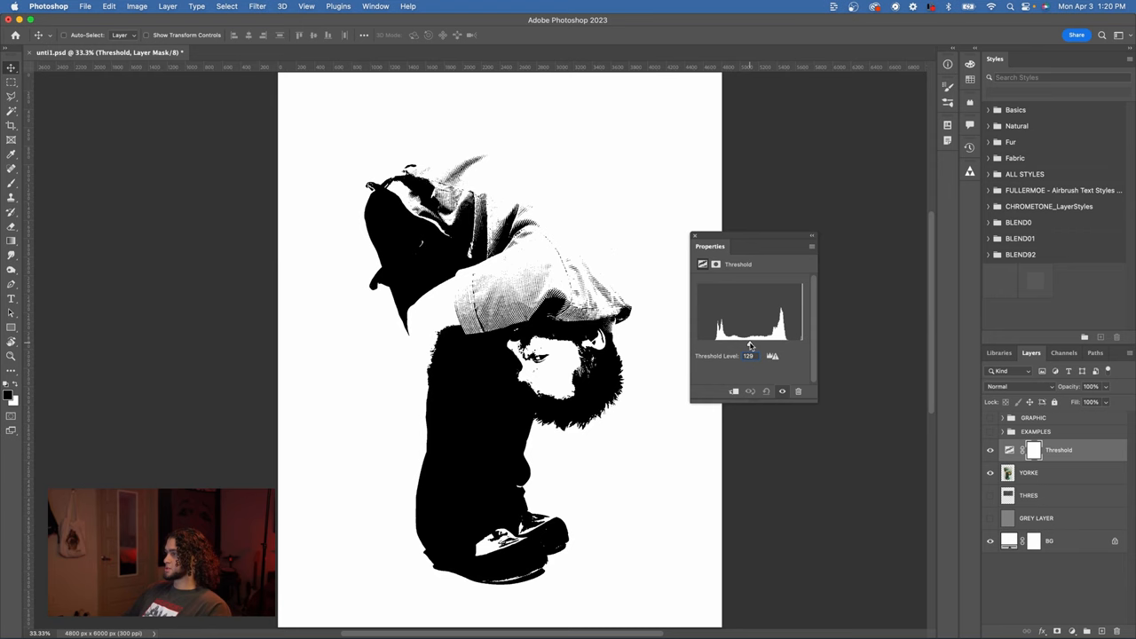
left_click_drag(750, 344, 735, 344)
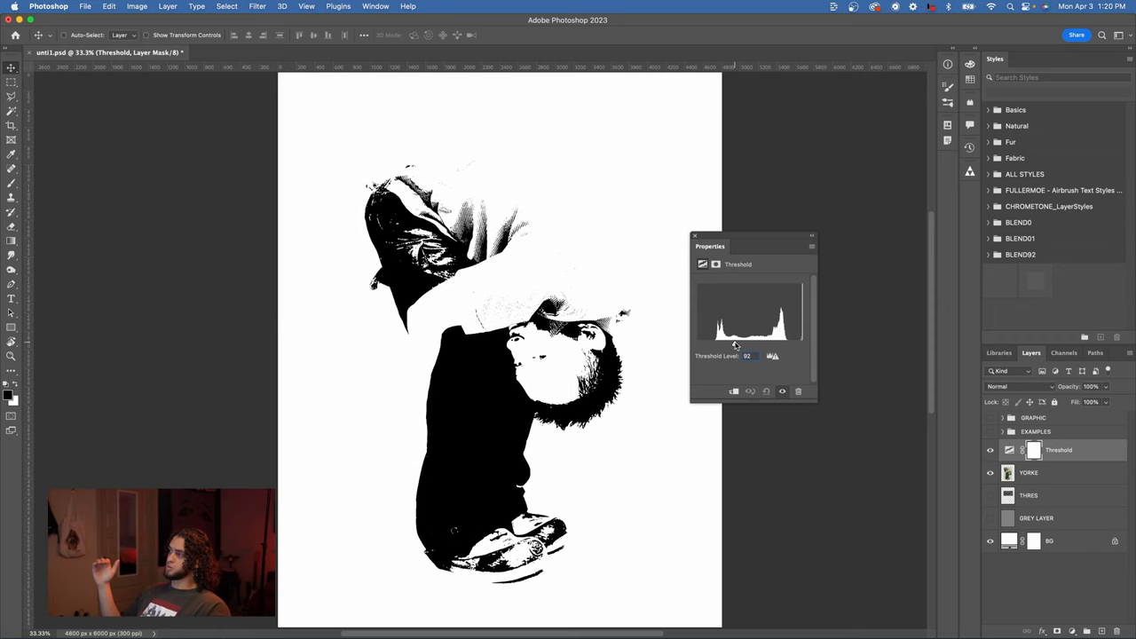
left_click_drag(738, 346, 750, 346)
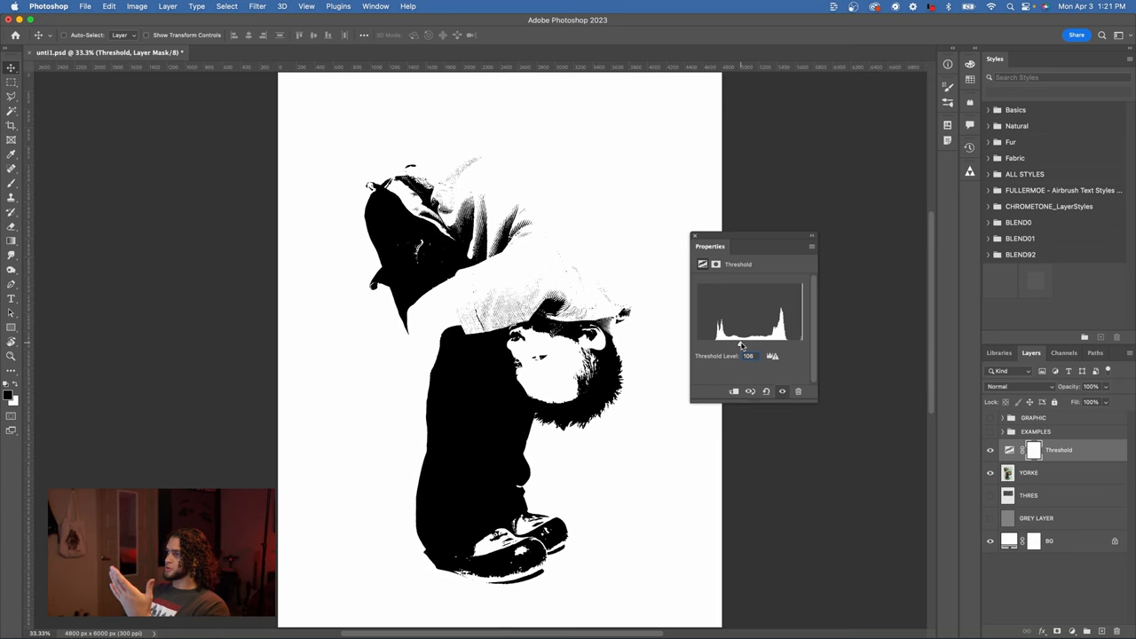
left_click_drag(742, 346, 763, 345)
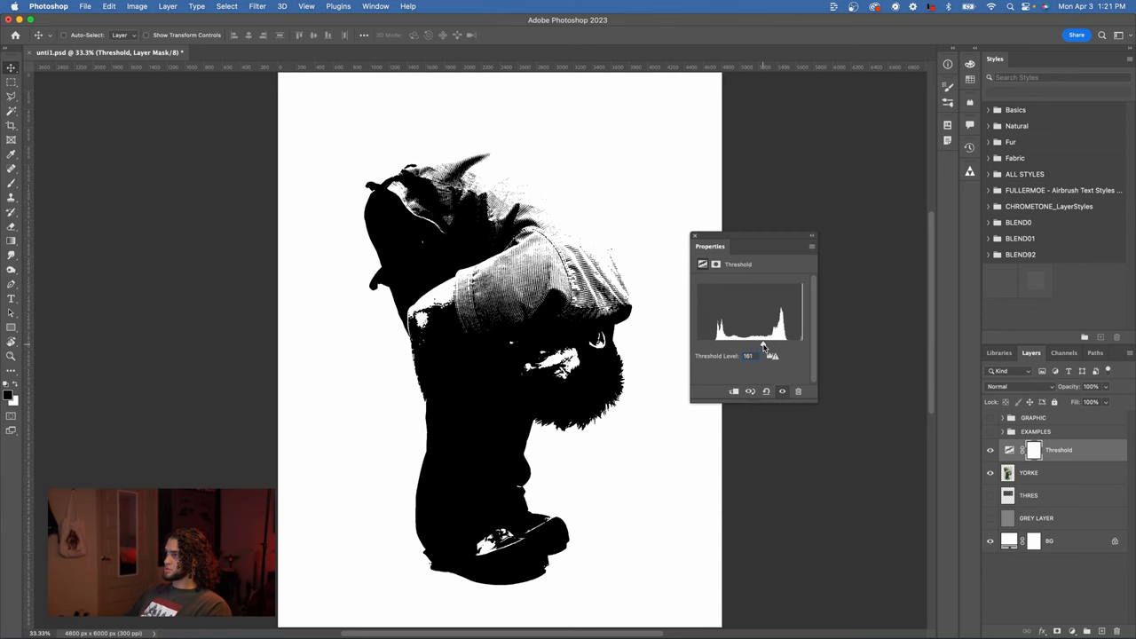
left_click_drag(765, 347, 768, 346)
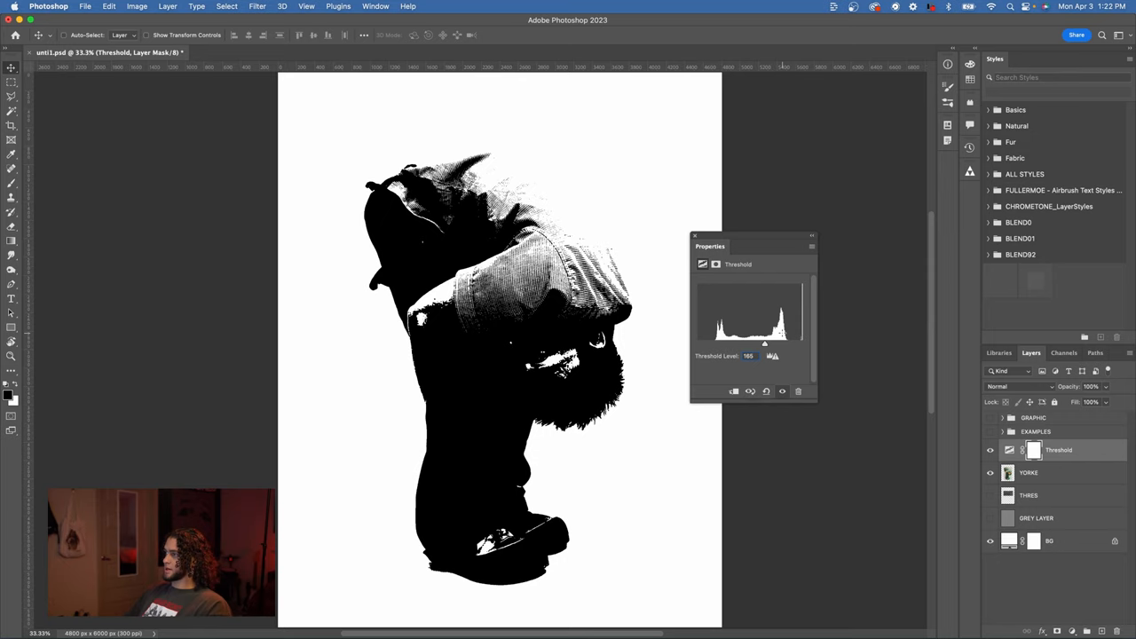
left_click_drag(765, 342, 674, 341)
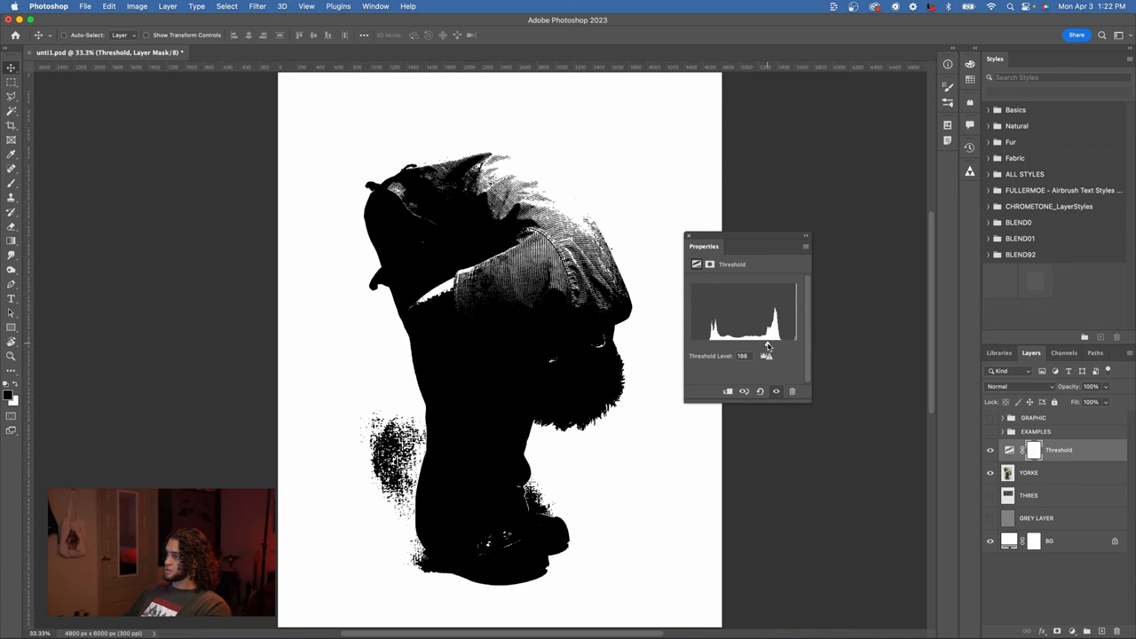
left_click_drag(766, 344, 754, 344)
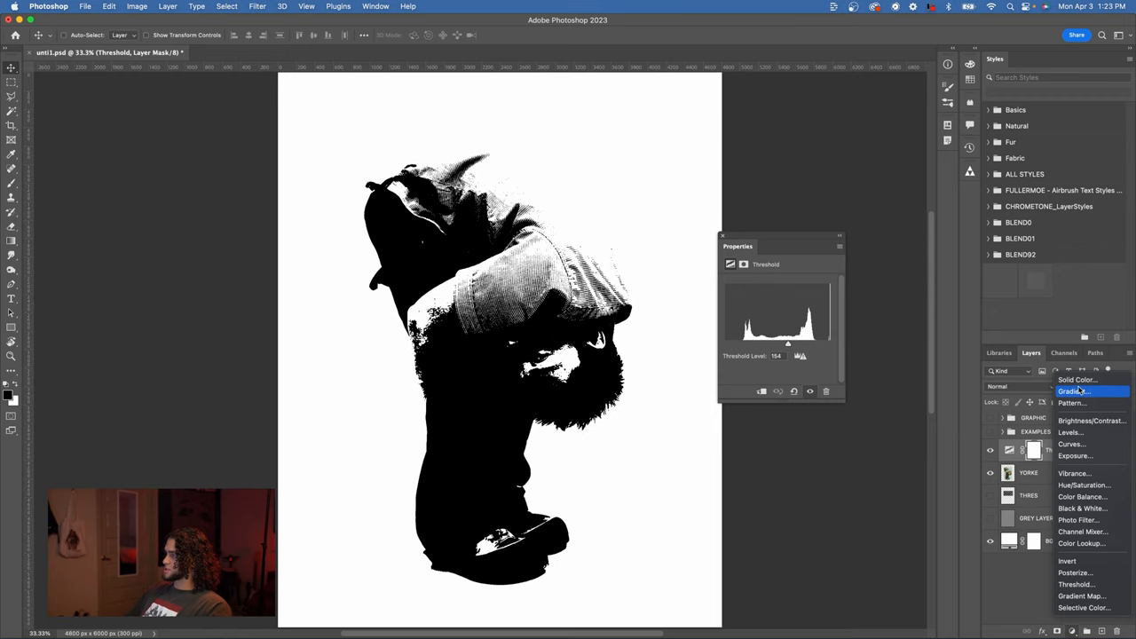
Add a Solid Color fill layer set to a muted red such as #8e6363
left_click(1077, 379)
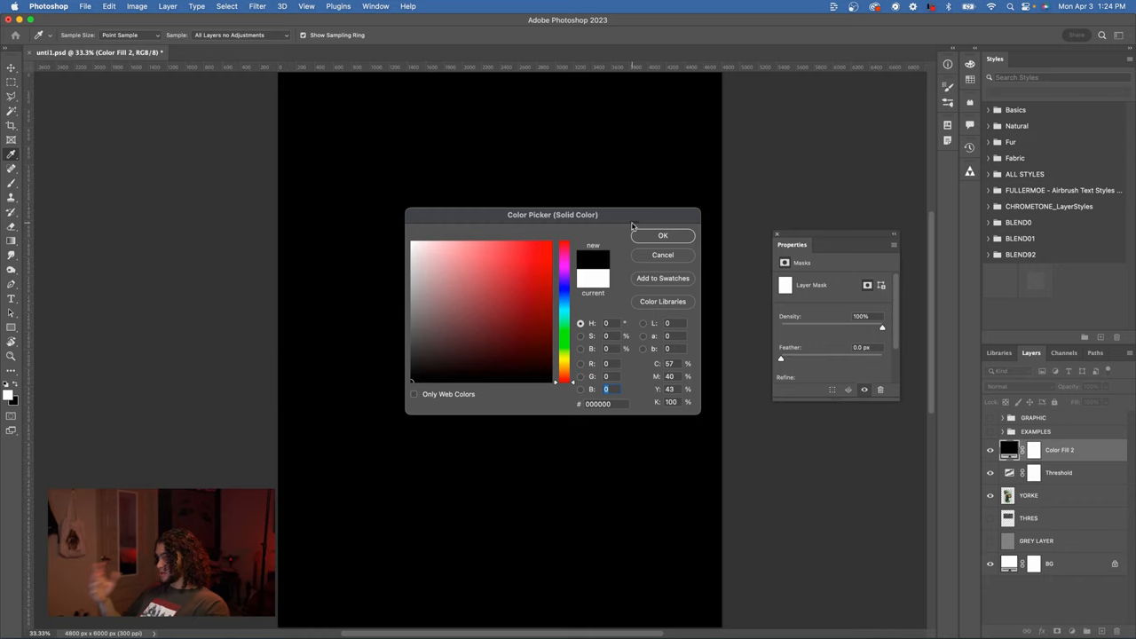
left_click(495, 311)
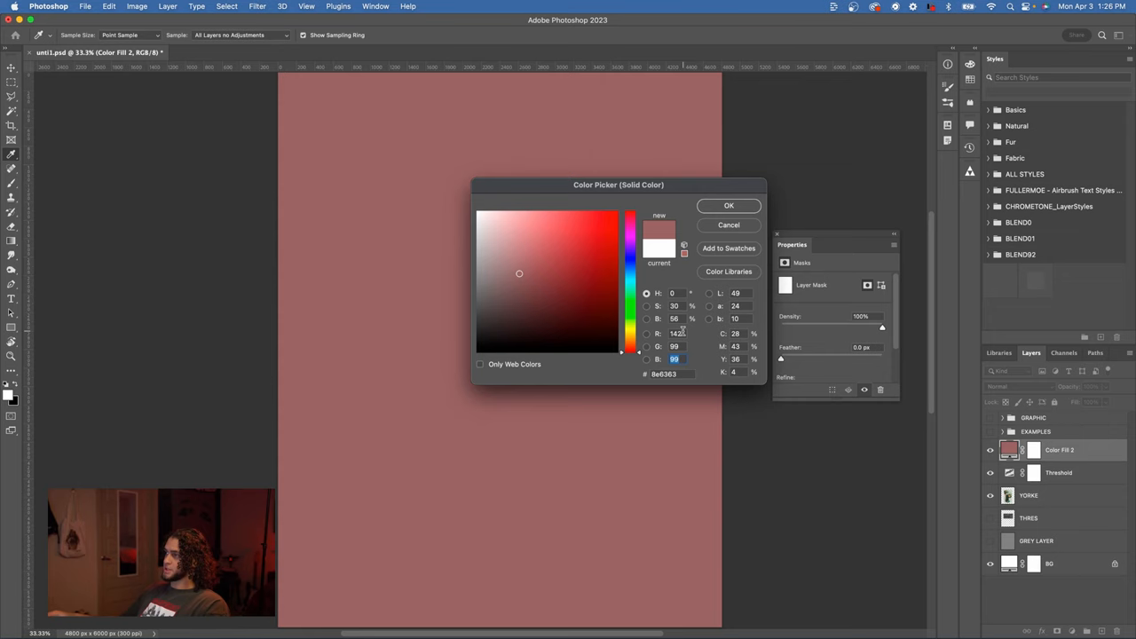
left_click_drag(619, 184, 618, 169)
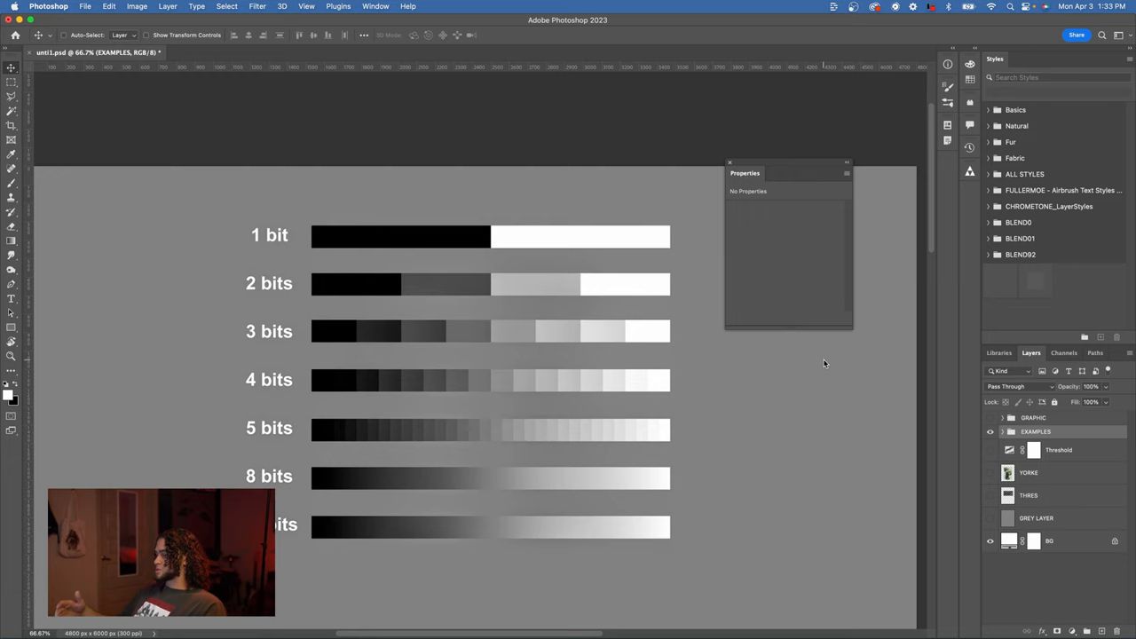
Turn on the EXAMPLES group to display the 1-bit to 8-bit gradient bars
left_click(990, 472)
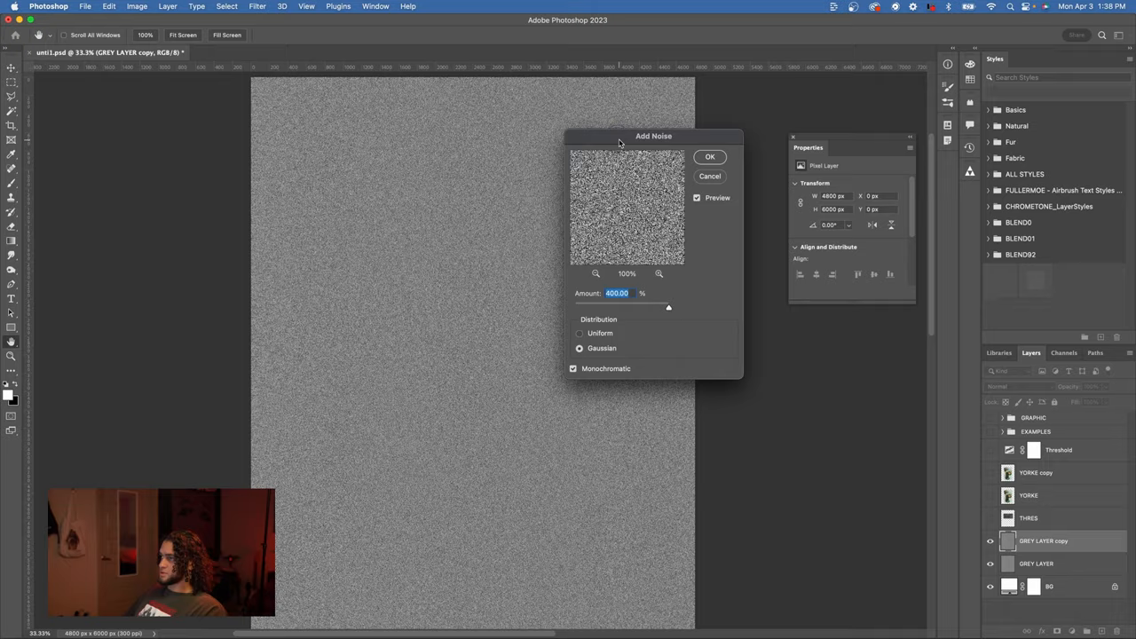
Apply Add Noise at 400%, Gaussian, Monochromatic to the GREY LAYER copy
left_click(710, 156)
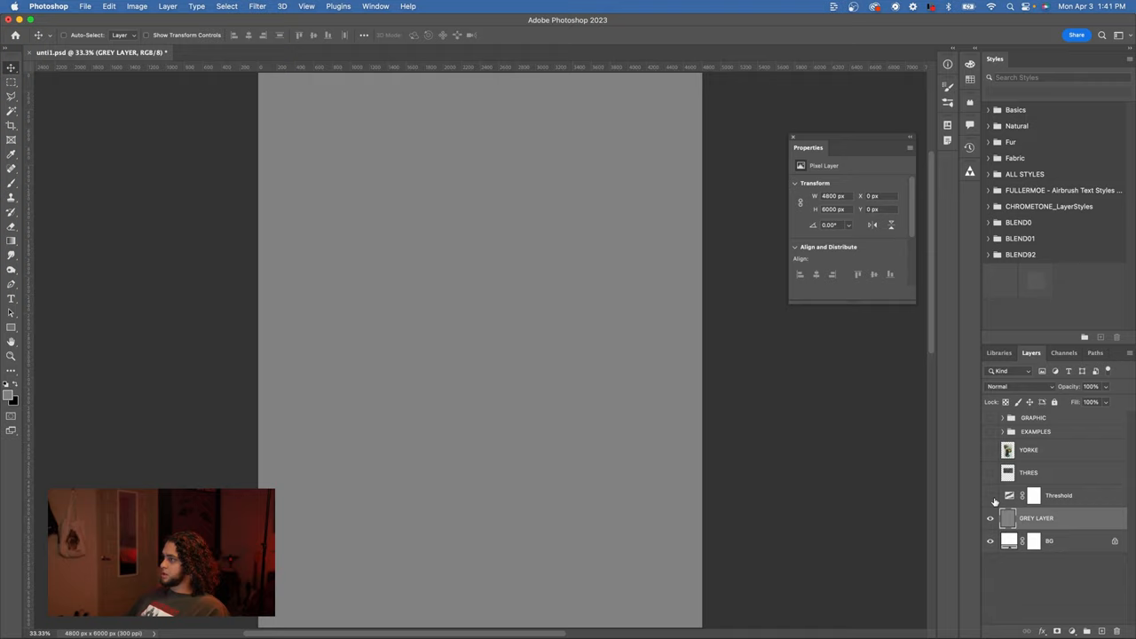
Enable the Threshold adjustment over the noisy grey layer and set its level to about 125
left_click(990, 495)
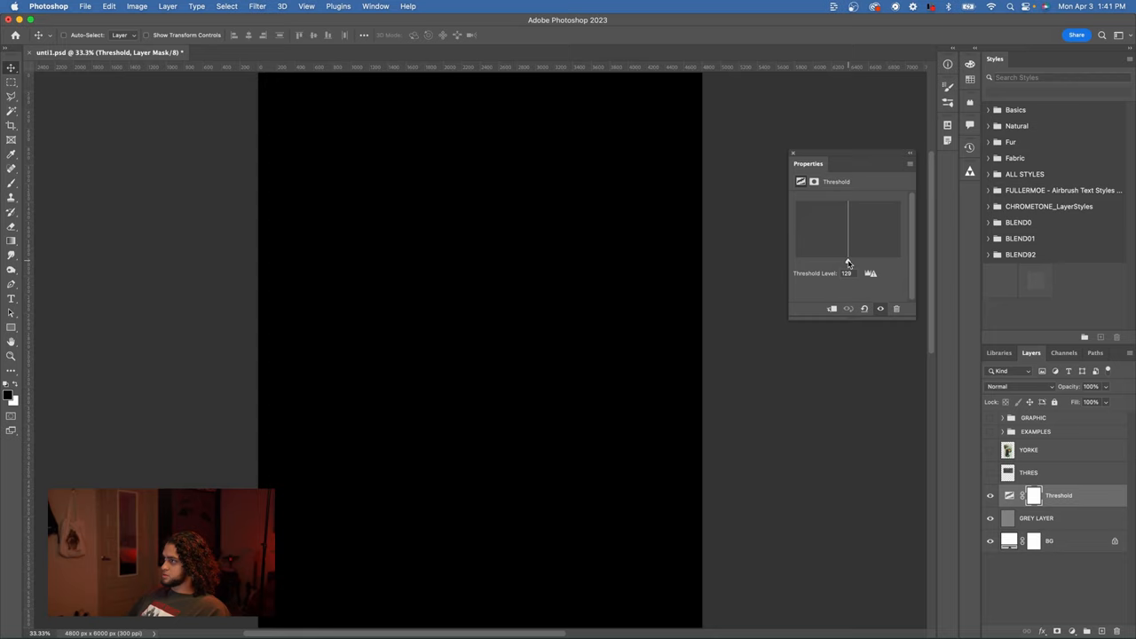
left_click_drag(848, 257, 852, 258)
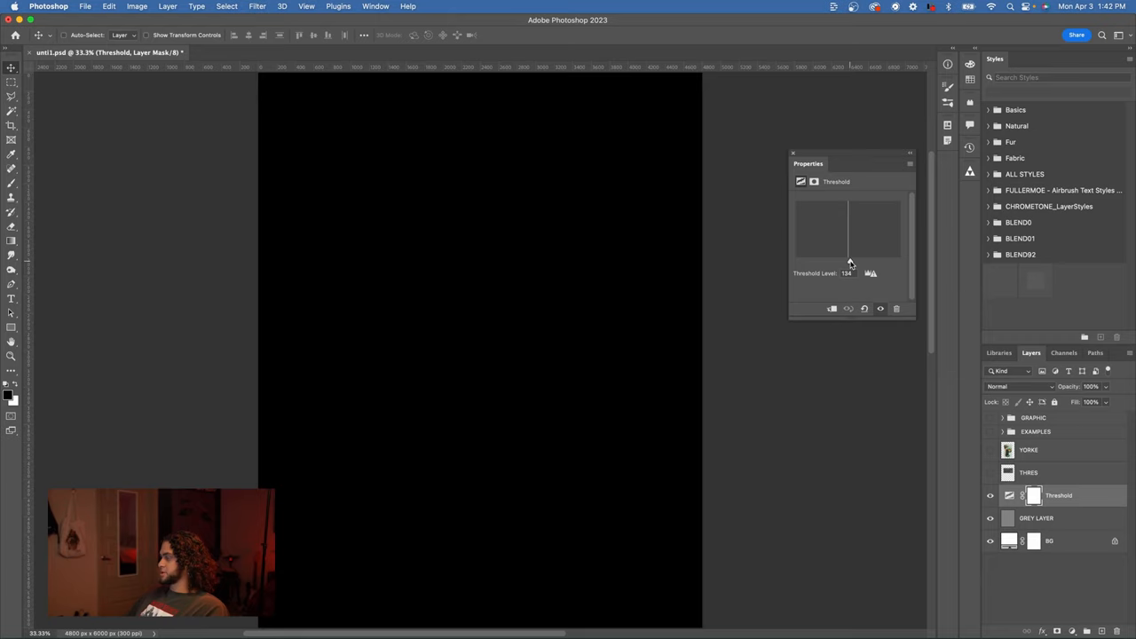
left_click_drag(849, 258, 845, 262)
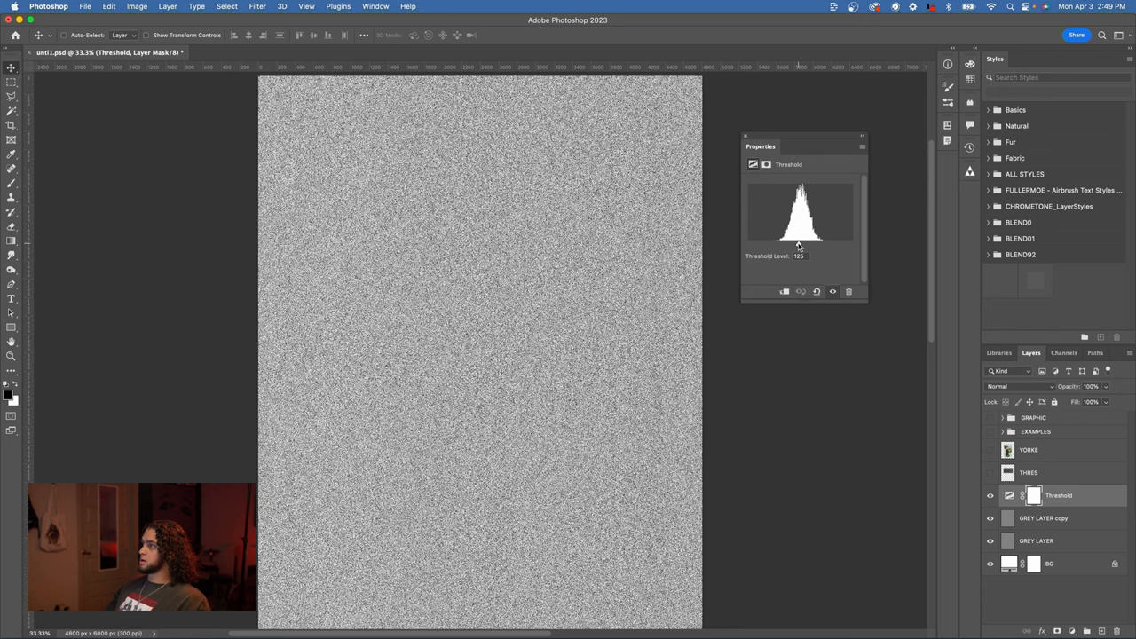
Show YORKE and apply Camera Raw Grain 100, Size 39, Roughness 67, zooming on the face
left_click(990, 450)
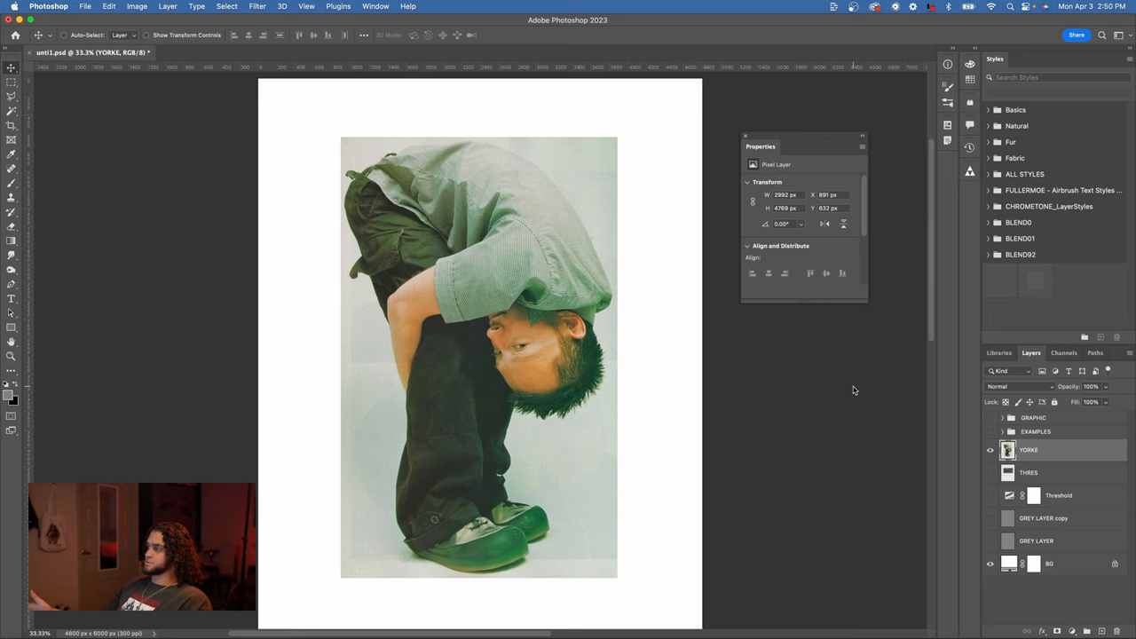
mouse_move(332, 127)
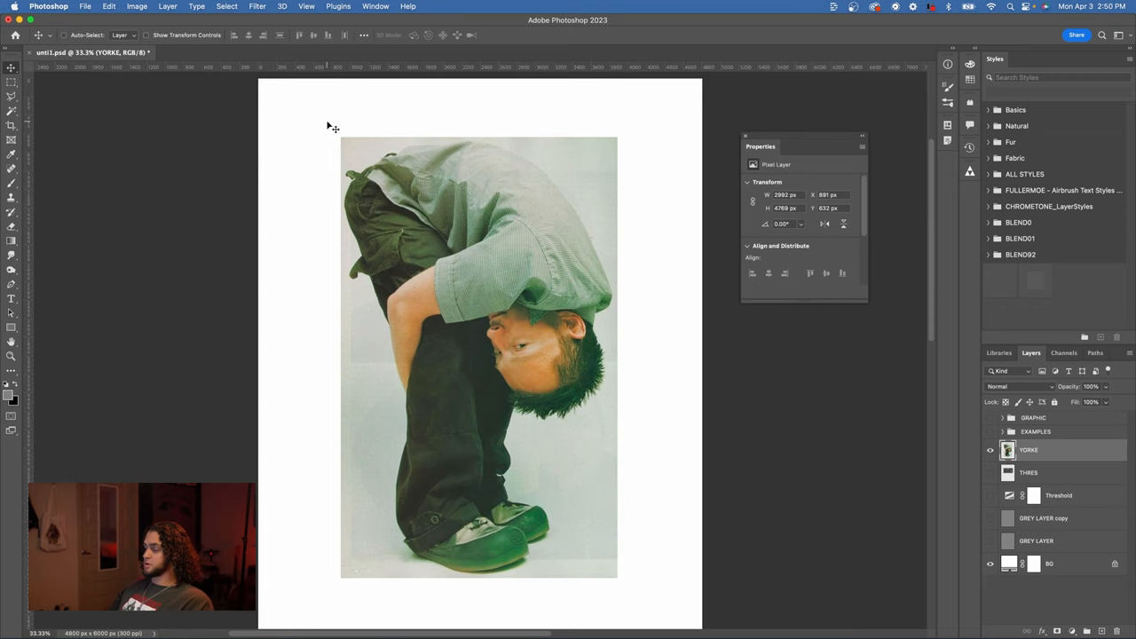
left_click(257, 6)
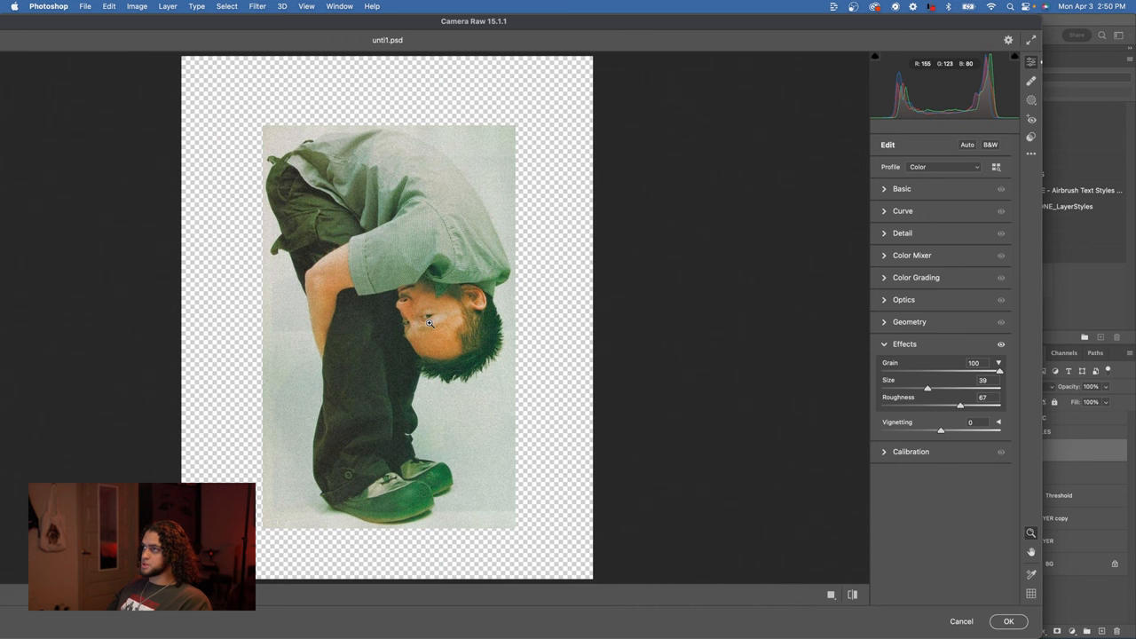
left_click(1008, 622)
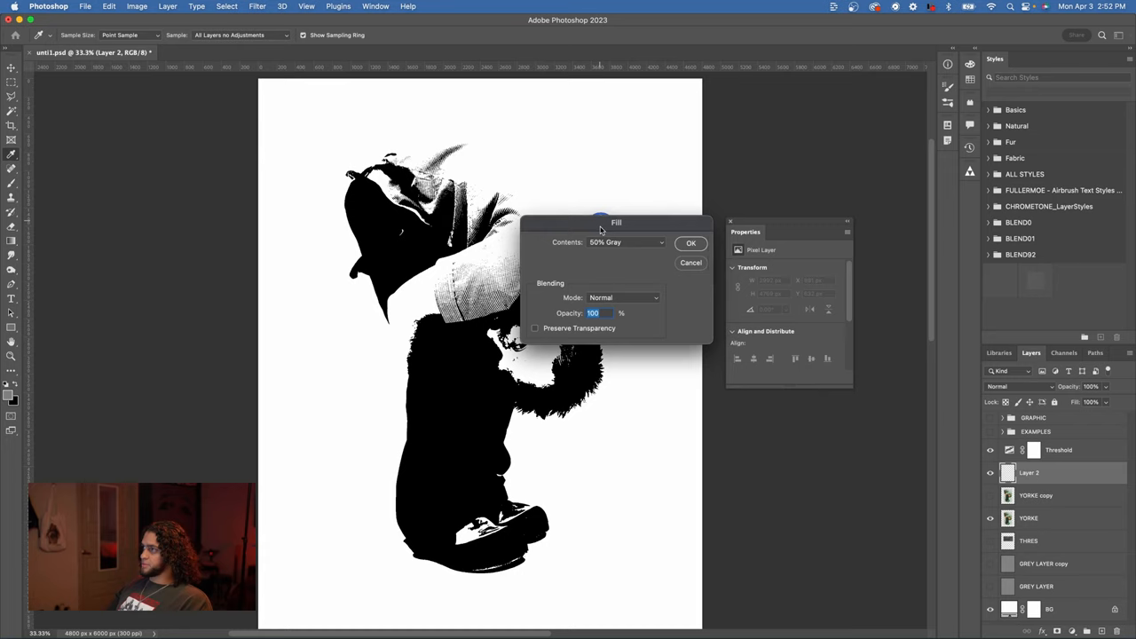
Fill Layer 2 with 50% grey and choose a noise filter for it
left_click(258, 6)
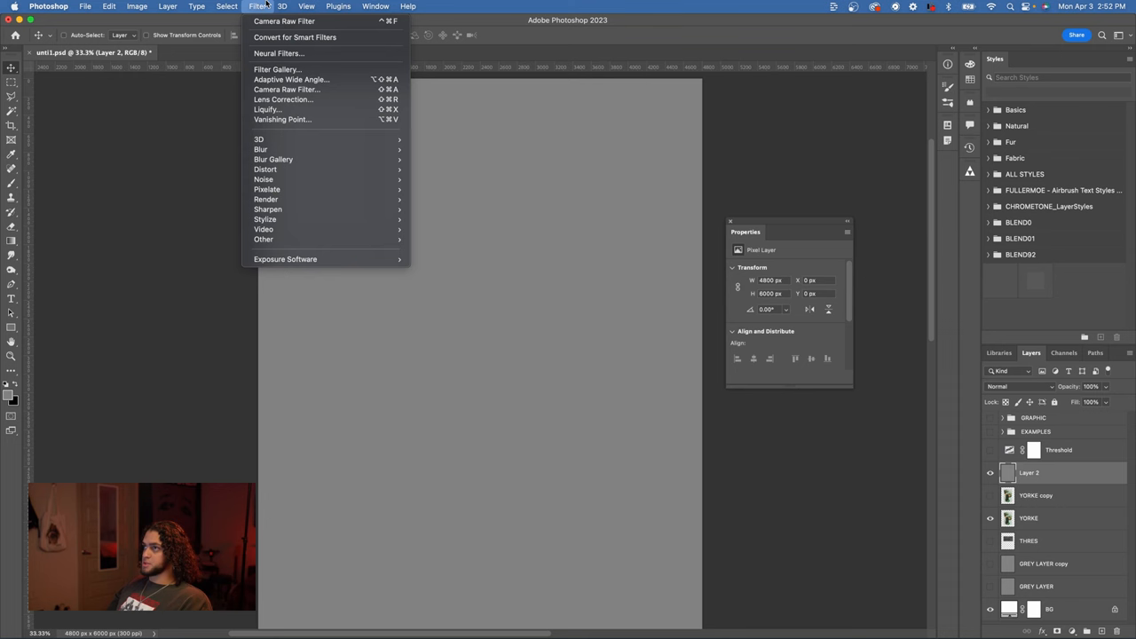
left_click(1012, 386)
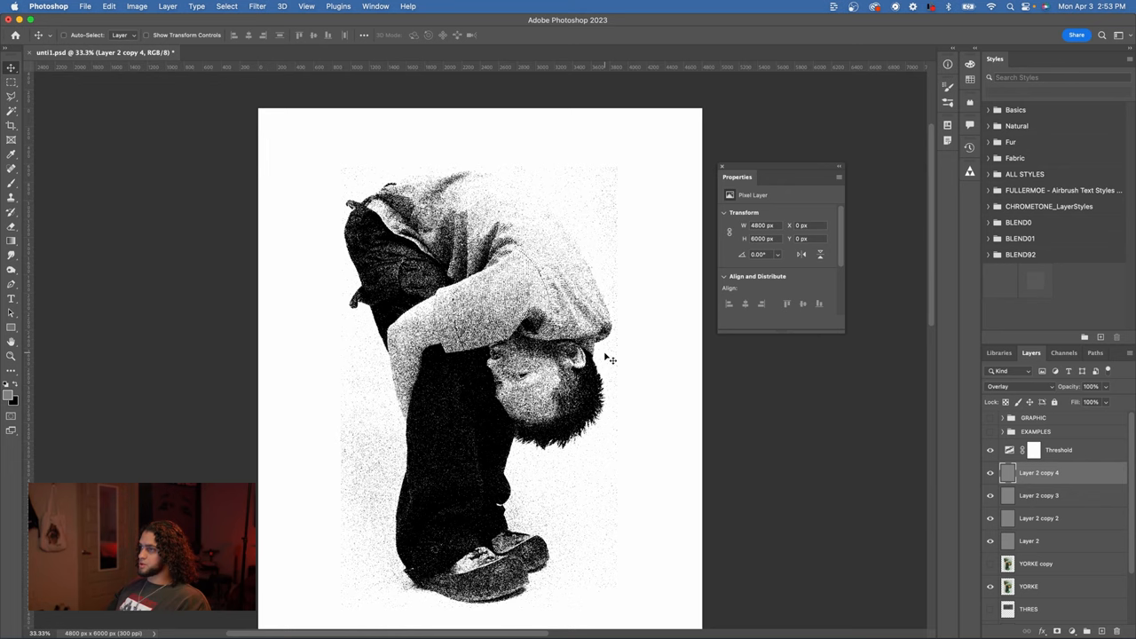
left_click(1058, 450)
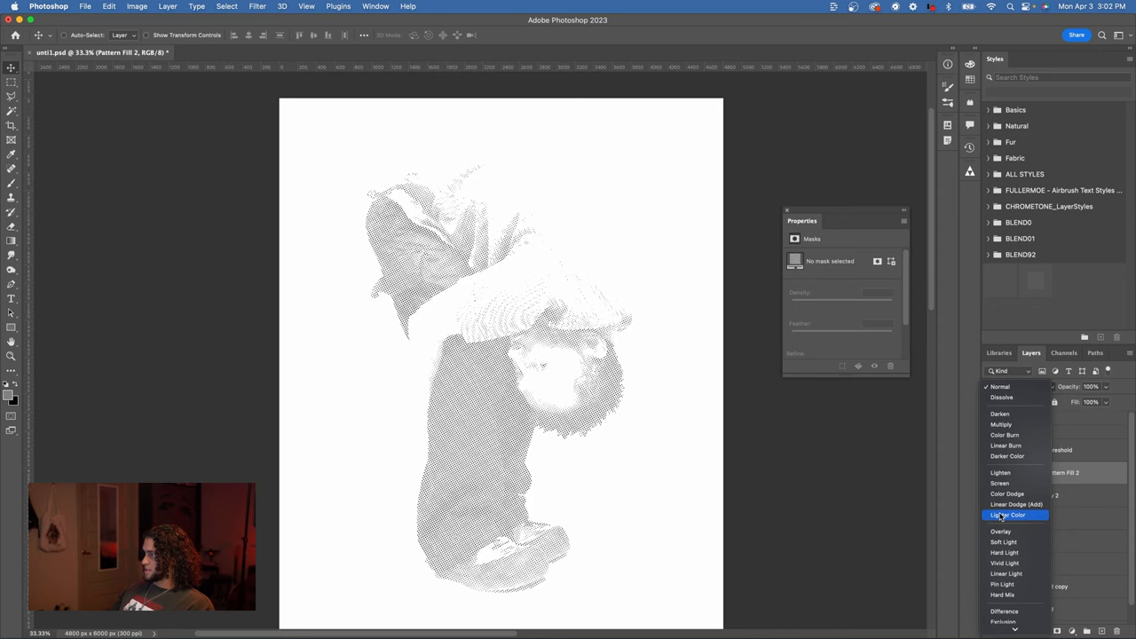
Change Pattern Fill 2's blend mode, settling on Overlay above Levels 3
left_click(1000, 531)
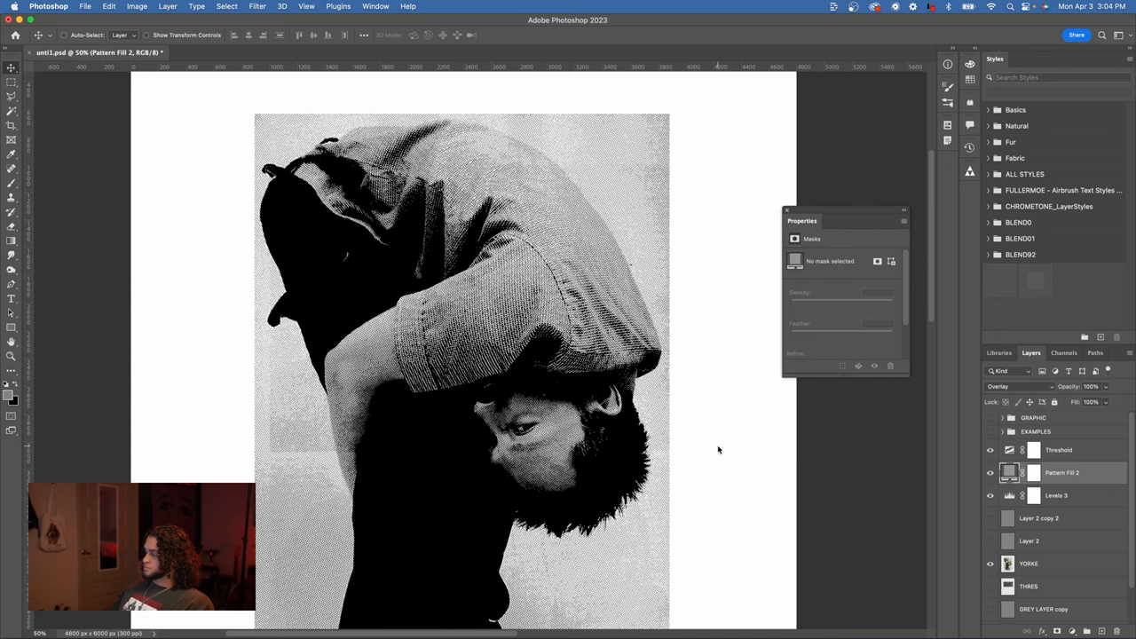
Open Pattern Fill 2's settings and preview a grainier swatch and another texture pattern
double_click(1009, 472)
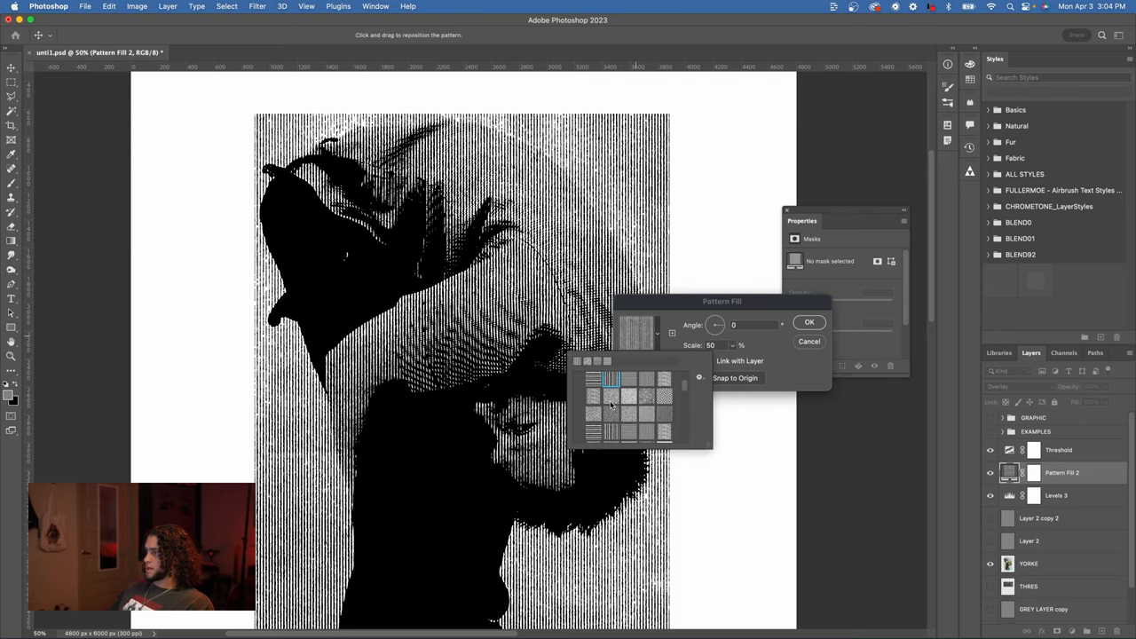
left_click(625, 415)
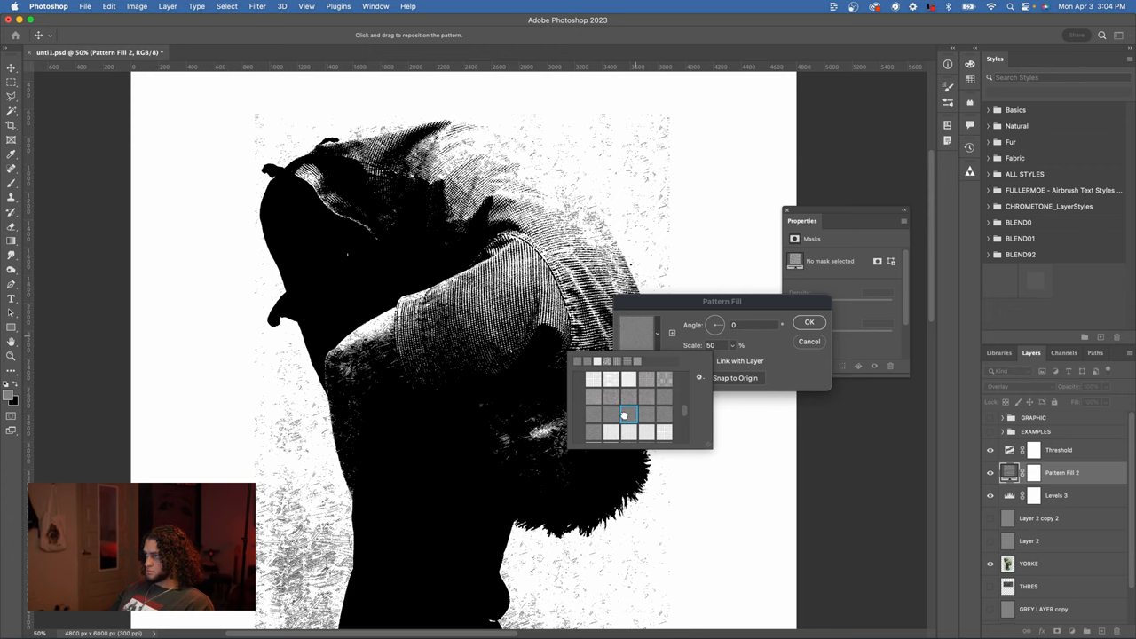
left_click(809, 321)
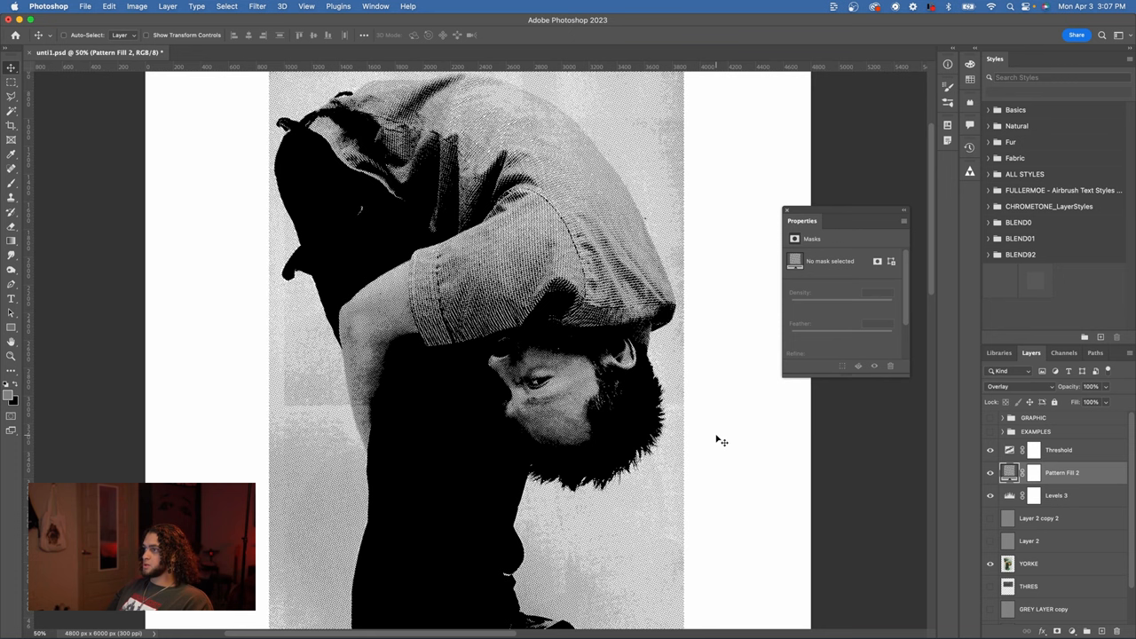
mouse_move(772, 437)
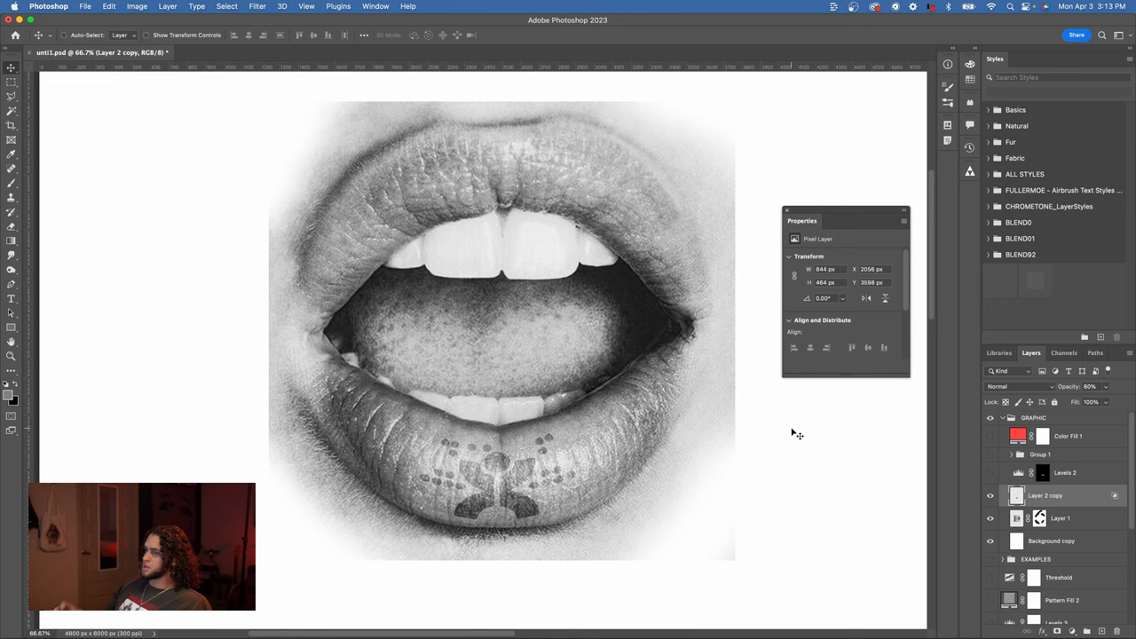
Show Group 1 with the threshold treatment and the Color Fill 1 layer over the lips
left_click(1012, 454)
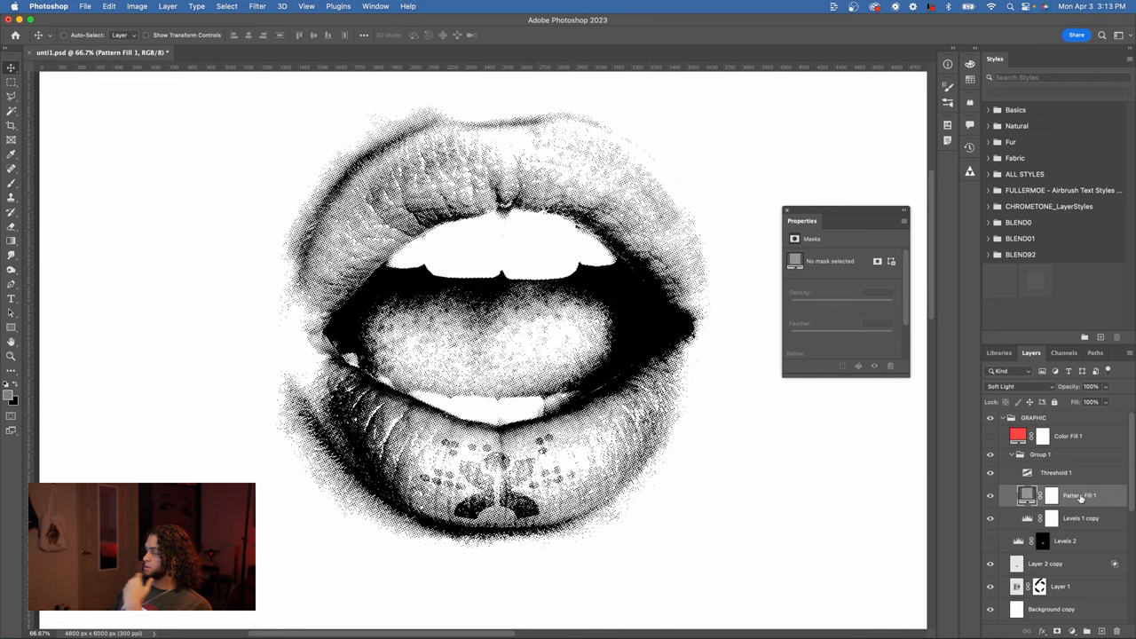
left_click(1080, 517)
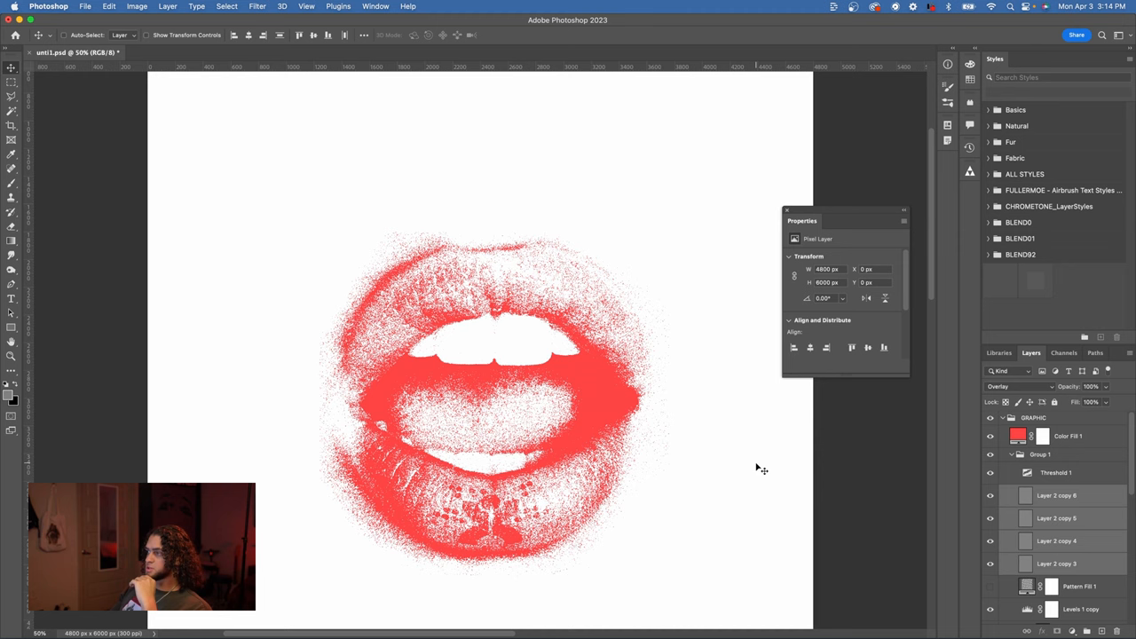
Move the Yorke photo layer into the GRAPHIC group beneath the threshold, pattern and fill layers
left_click(1056, 495)
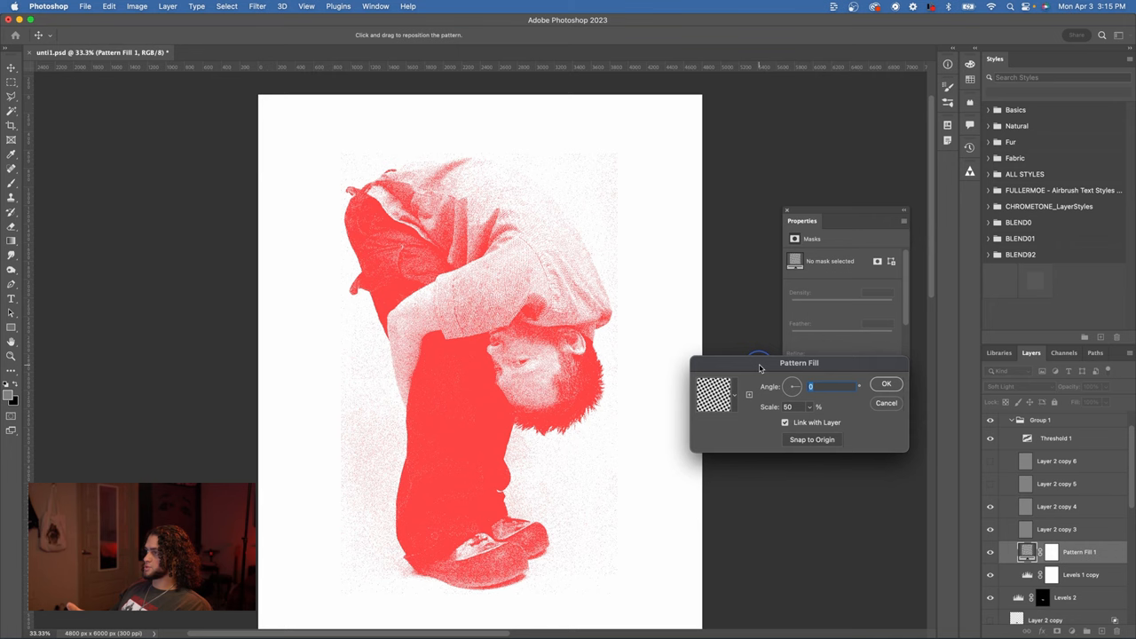
Pick the horizontal lines pattern for Pattern Fill 1 and confirm
left_click(715, 394)
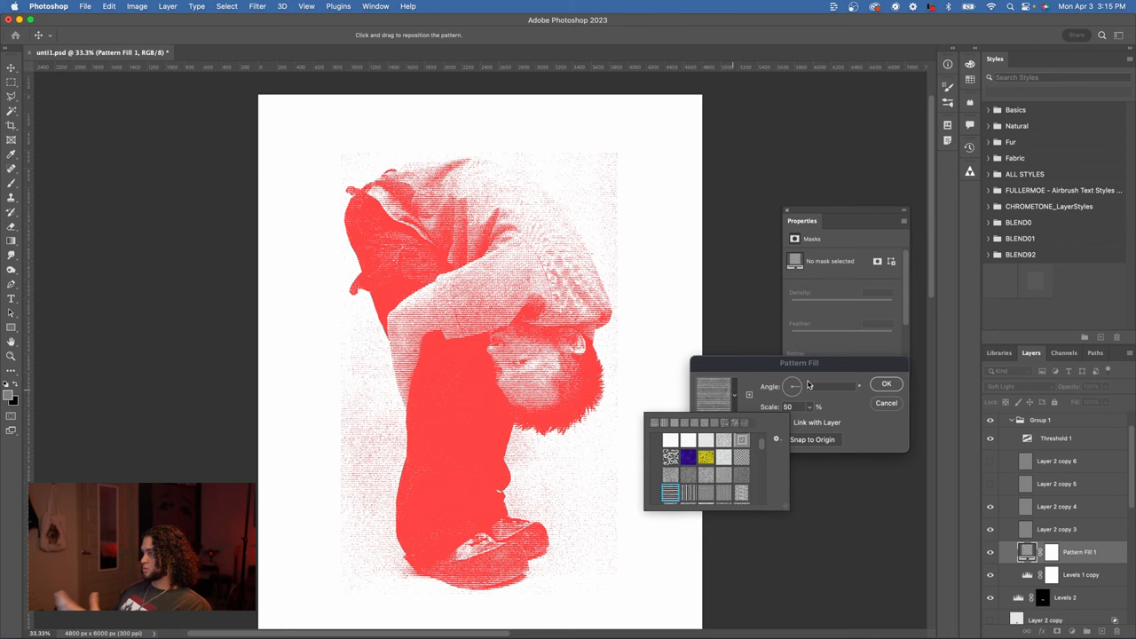
left_click(885, 383)
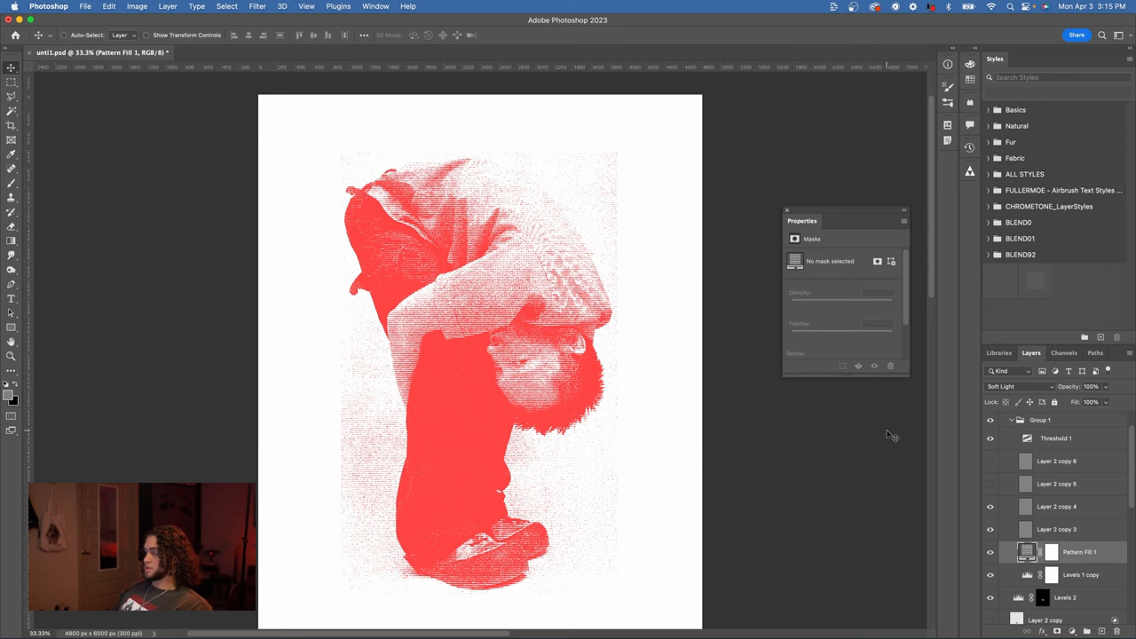
mouse_move(821, 486)
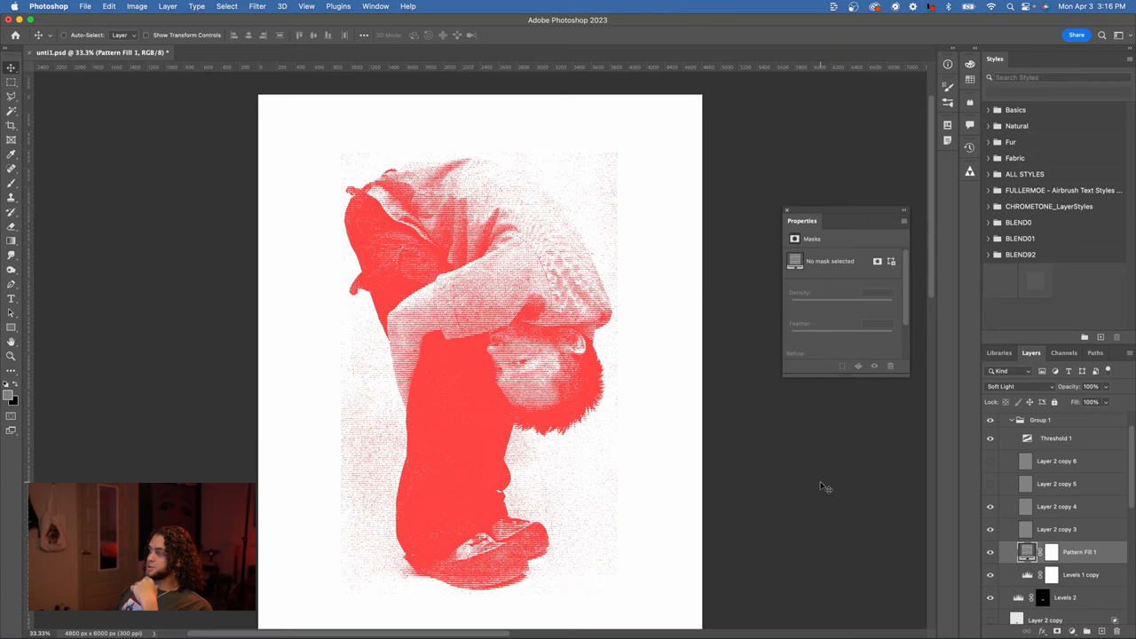